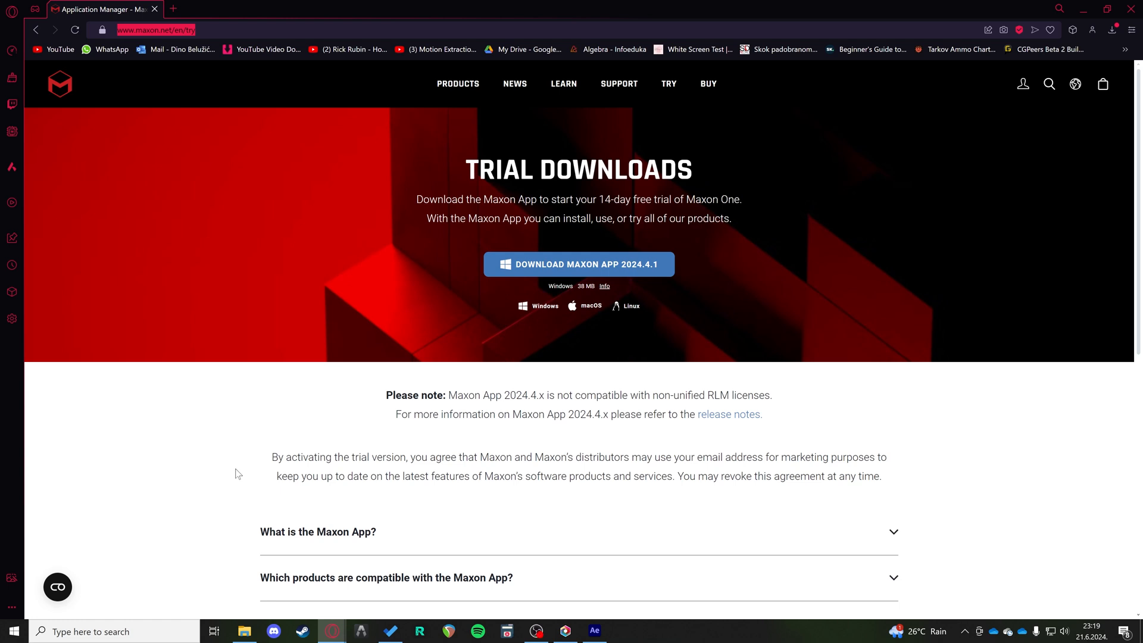
pyautogui.moveTo(227, 436)
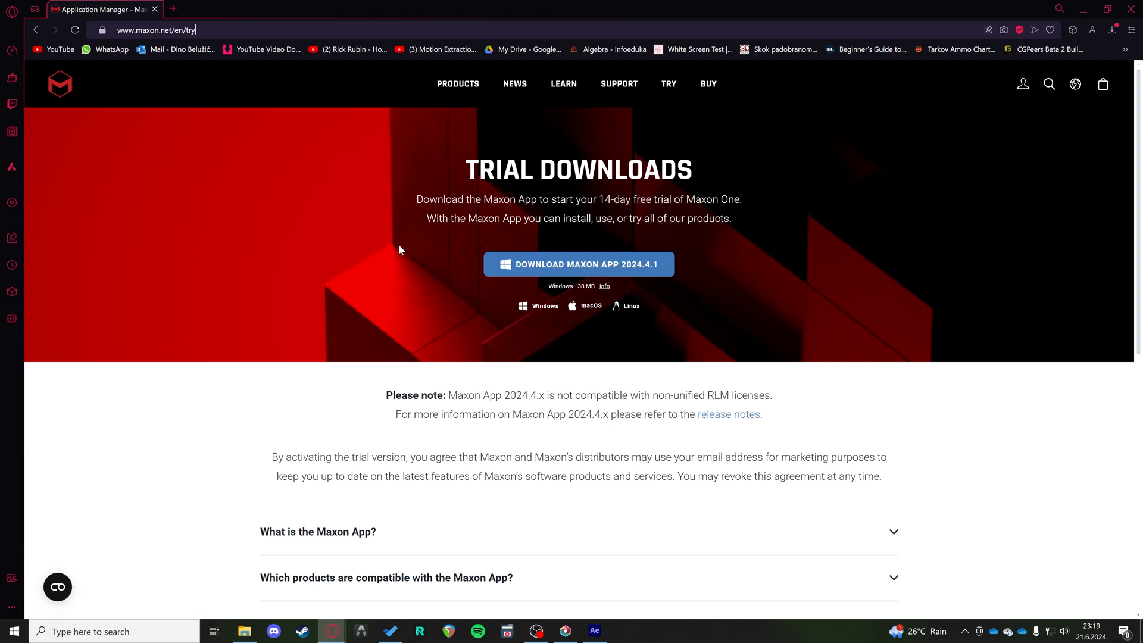
pyautogui.moveTo(622, 306)
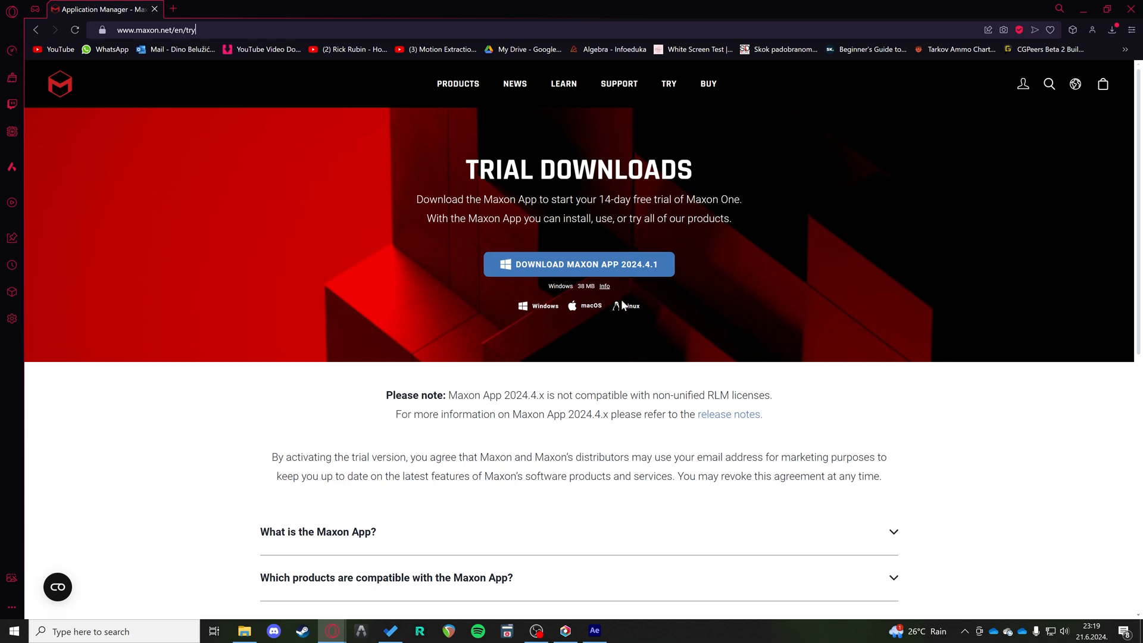
pyautogui.moveTo(631, 303)
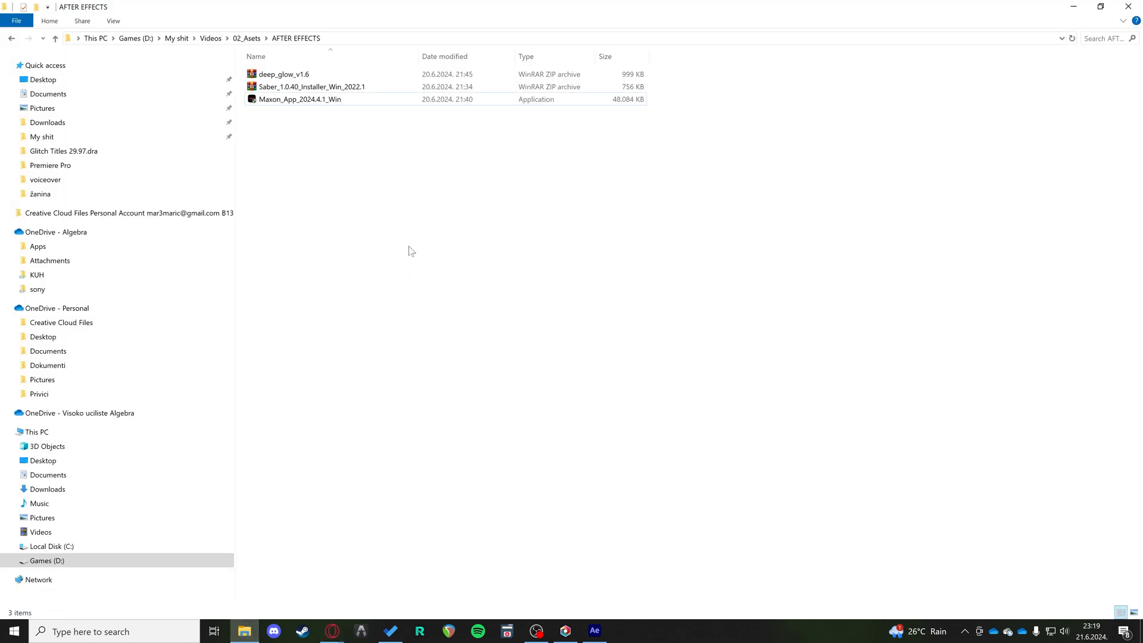
pyautogui.moveTo(299, 99)
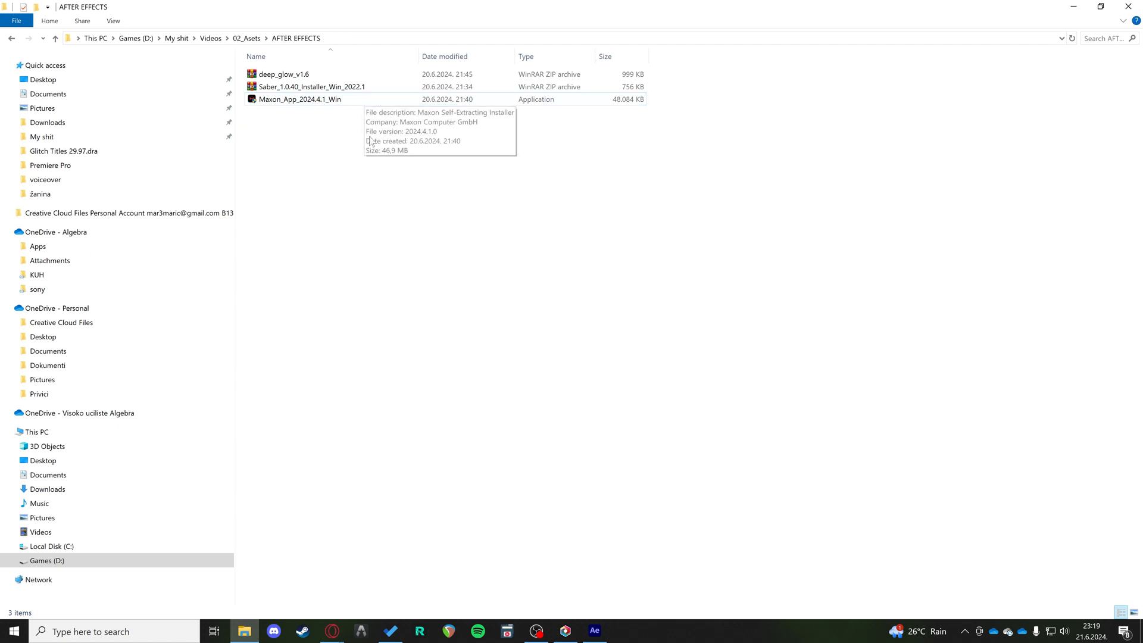
# Launch the Maxon_App_2024.4.1_Win installer and sign in to Maxon with Google.
pyautogui.click(299, 99)
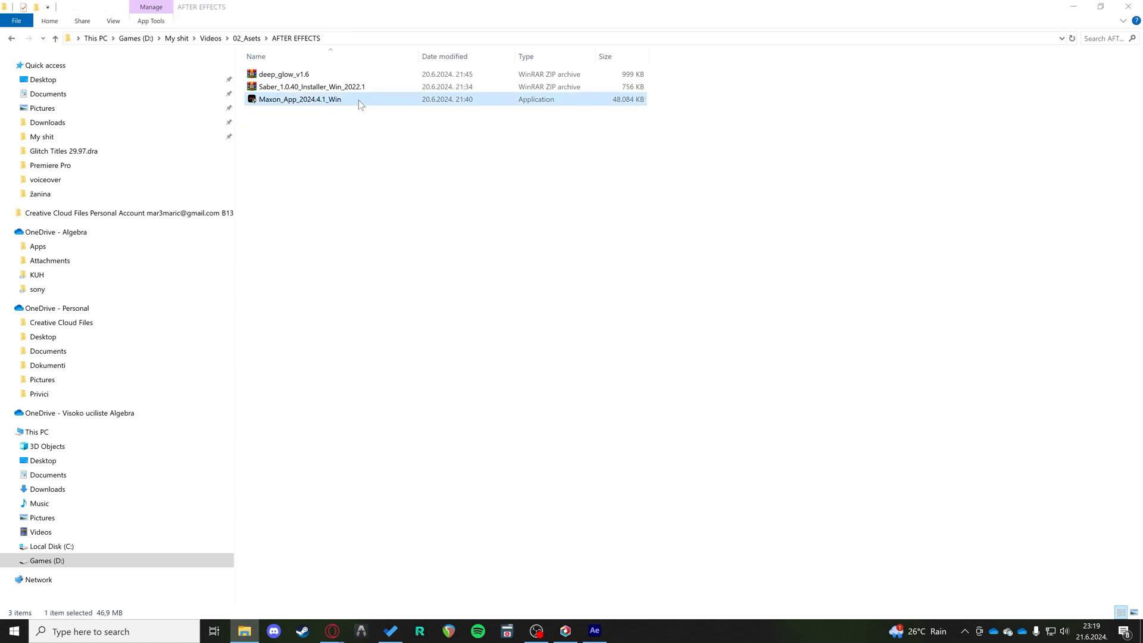
pyautogui.doubleClick(299, 99)
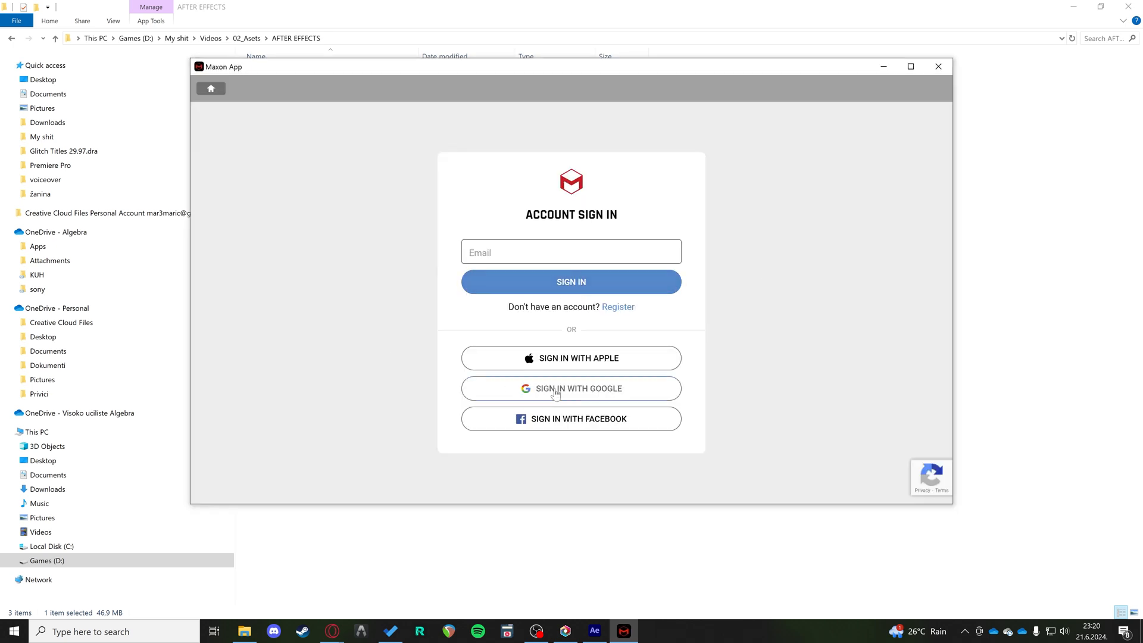
pyautogui.click(570, 388)
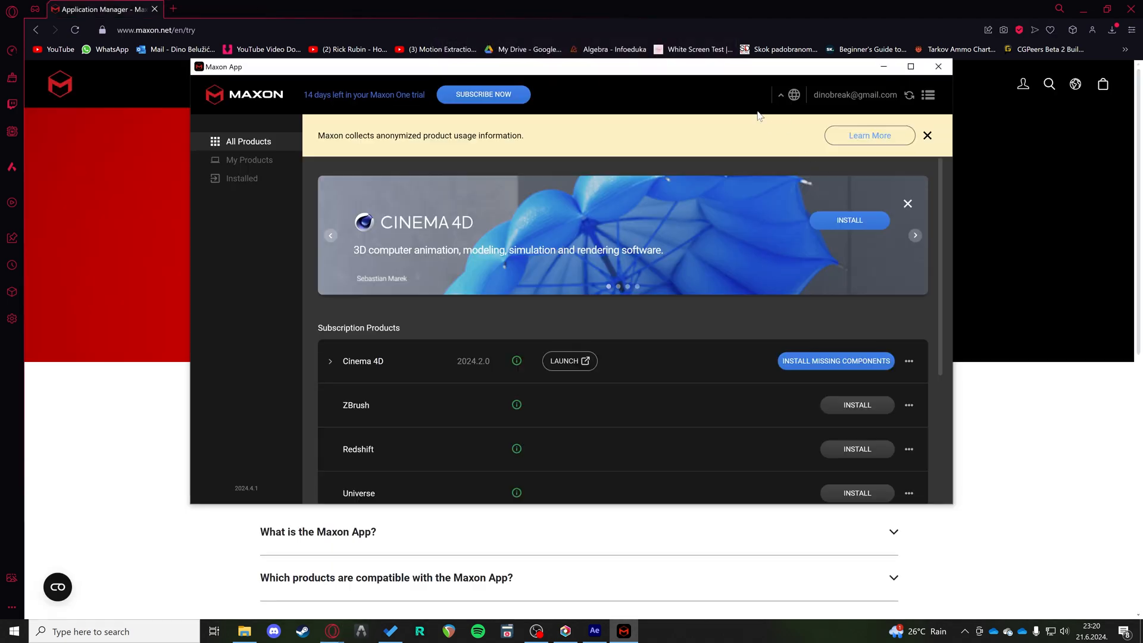
pyautogui.moveTo(820, 108)
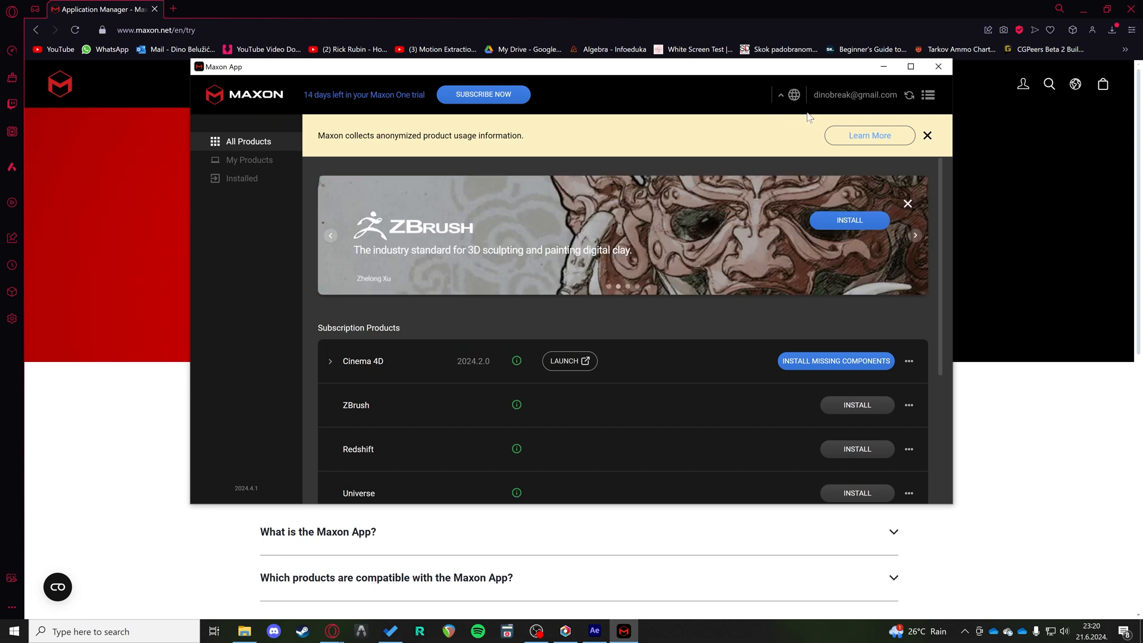
pyautogui.moveTo(662, 226)
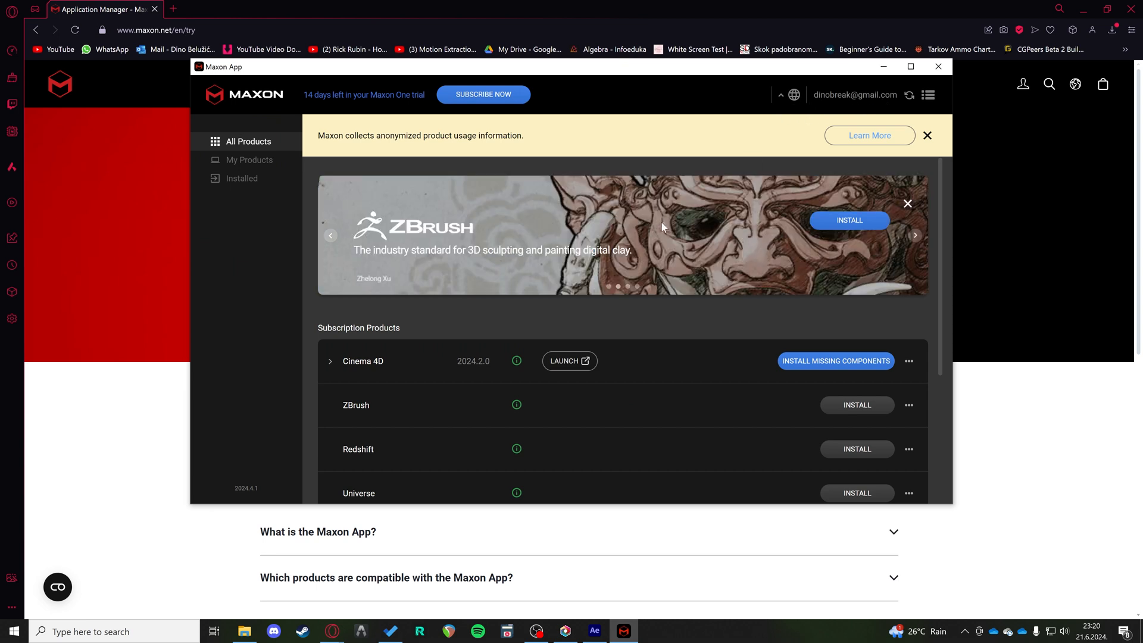
# Expand the Red Giant bundle in All Products to list Maxon Studio and its sibling tools.
pyautogui.scroll(-3)
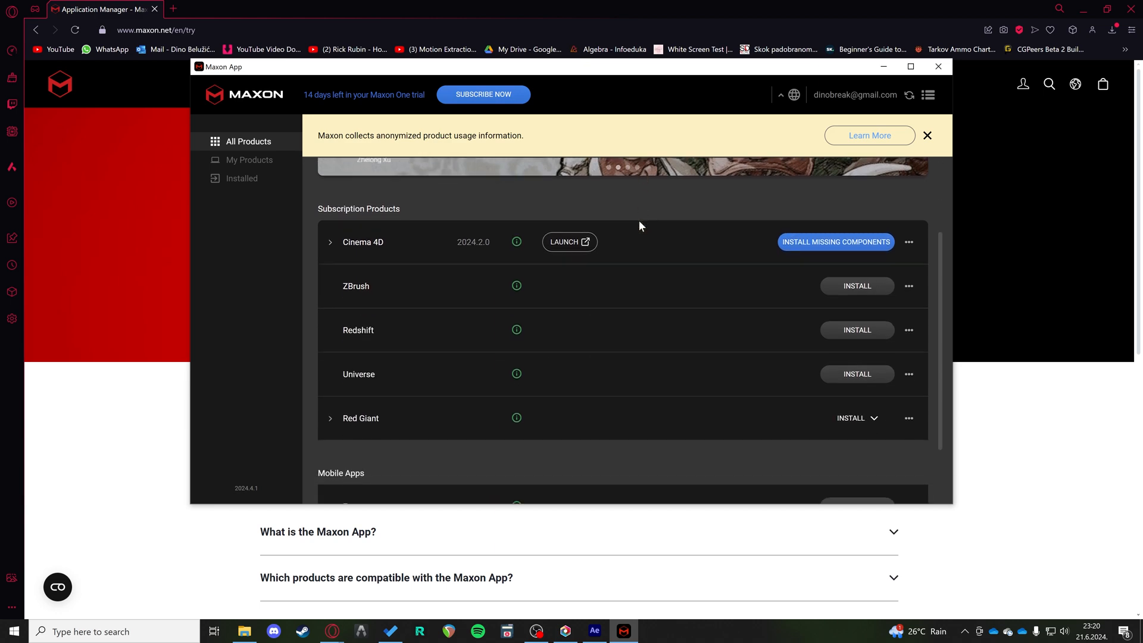
pyautogui.scroll(-3)
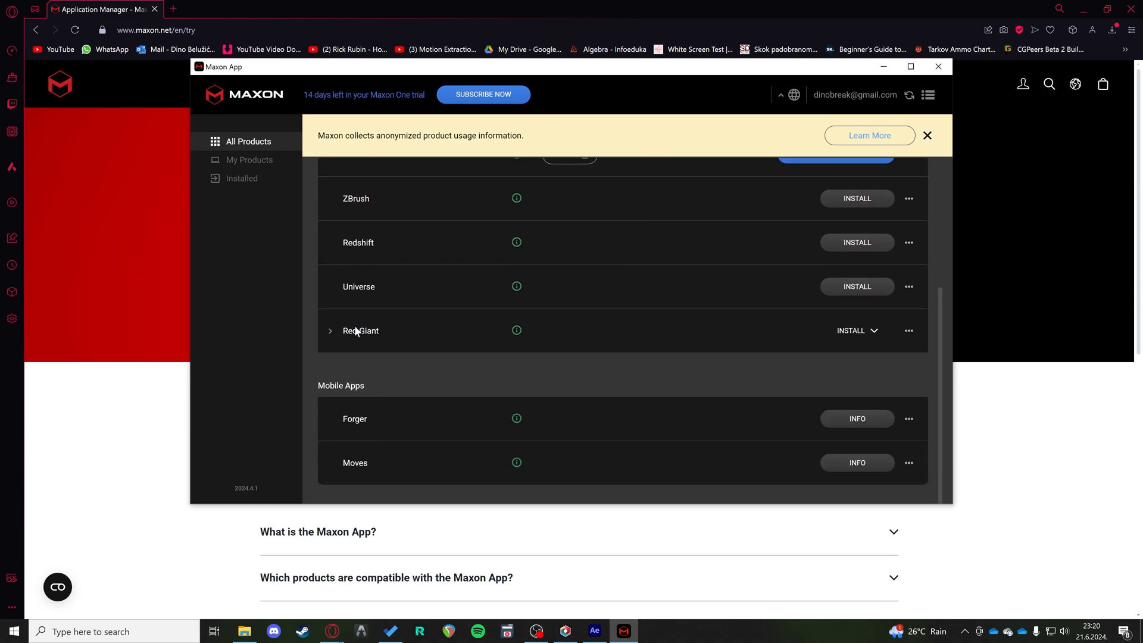
pyautogui.click(330, 330)
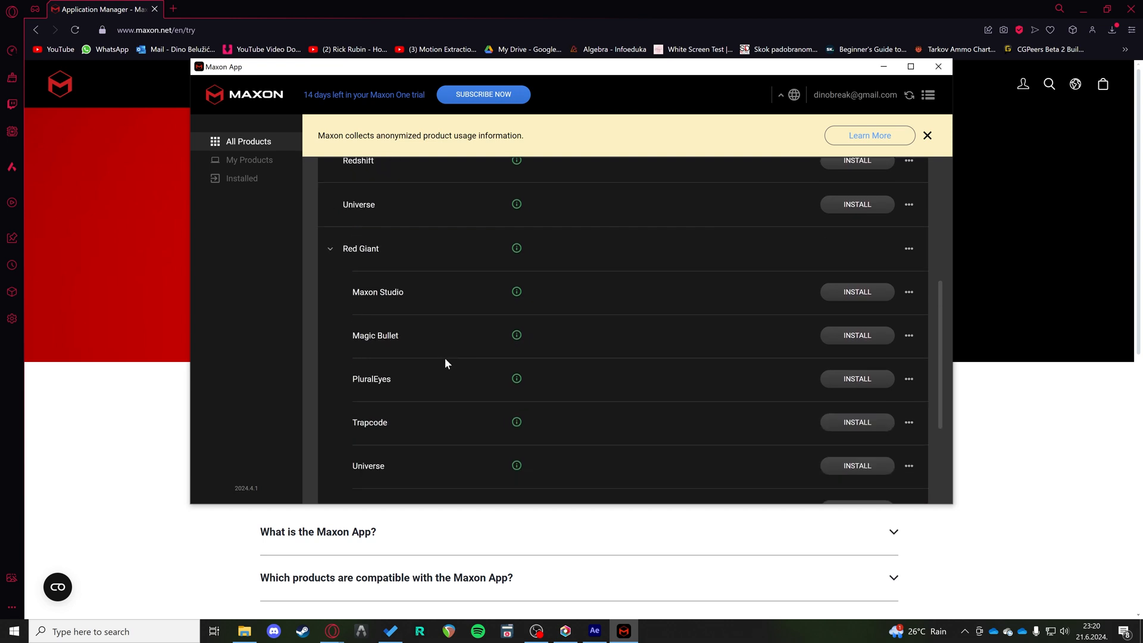
pyautogui.moveTo(428, 307)
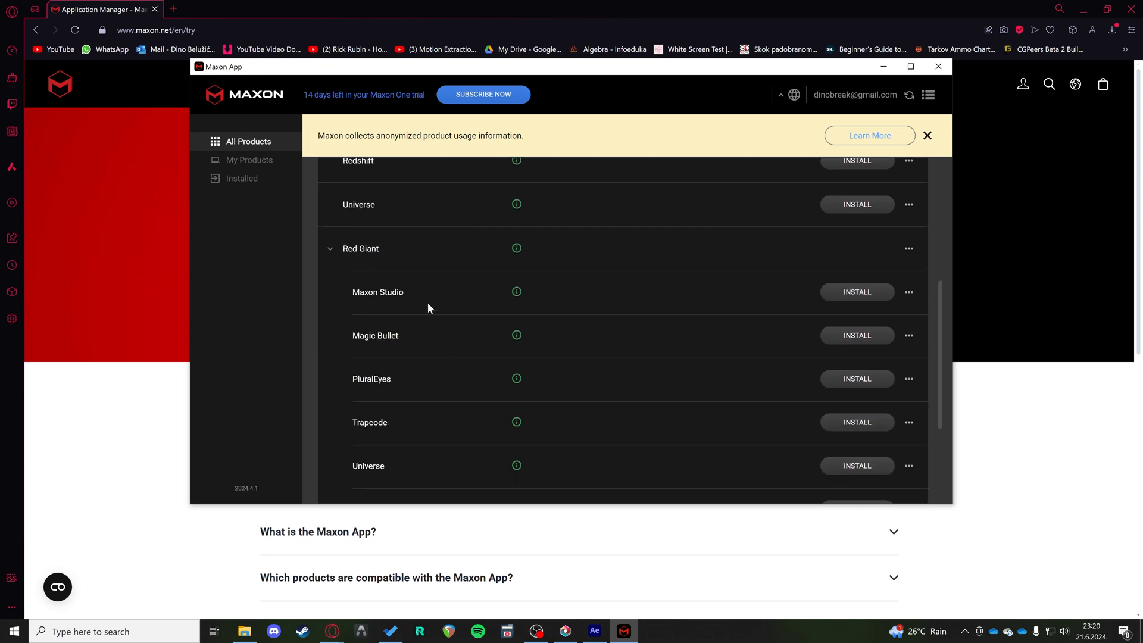
pyautogui.scroll(-3)
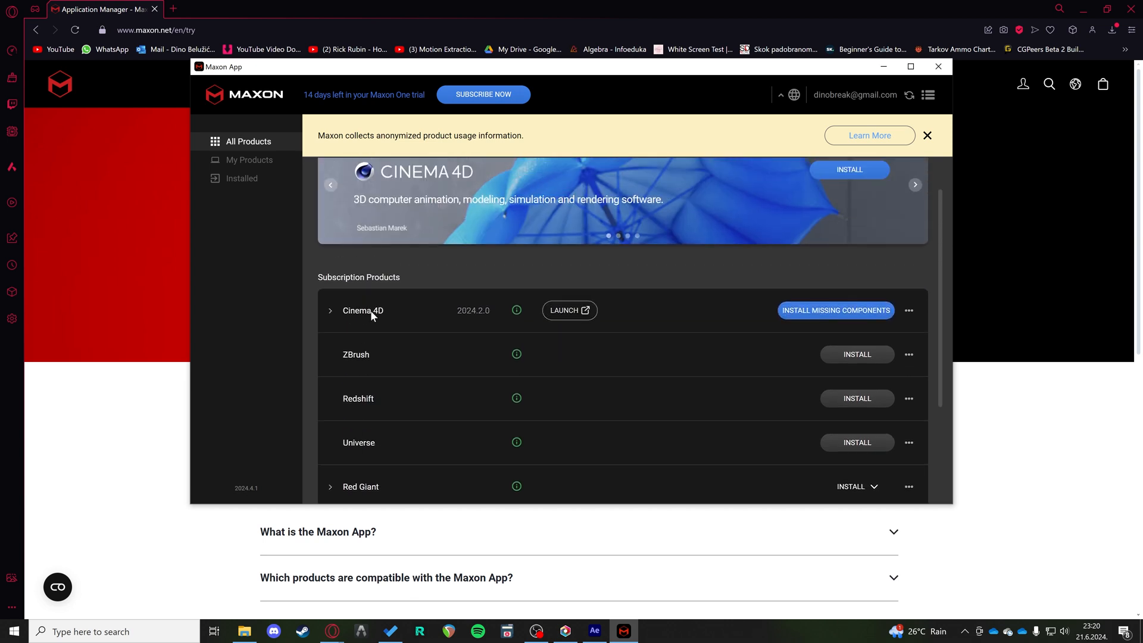
pyautogui.scroll(-3)
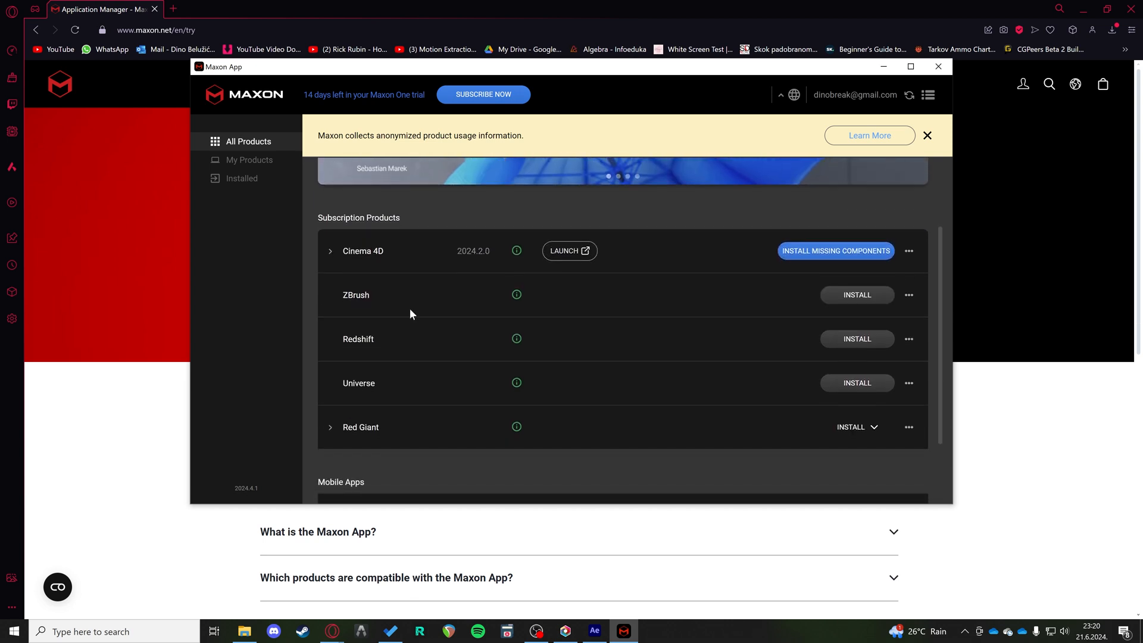
pyautogui.click(330, 426)
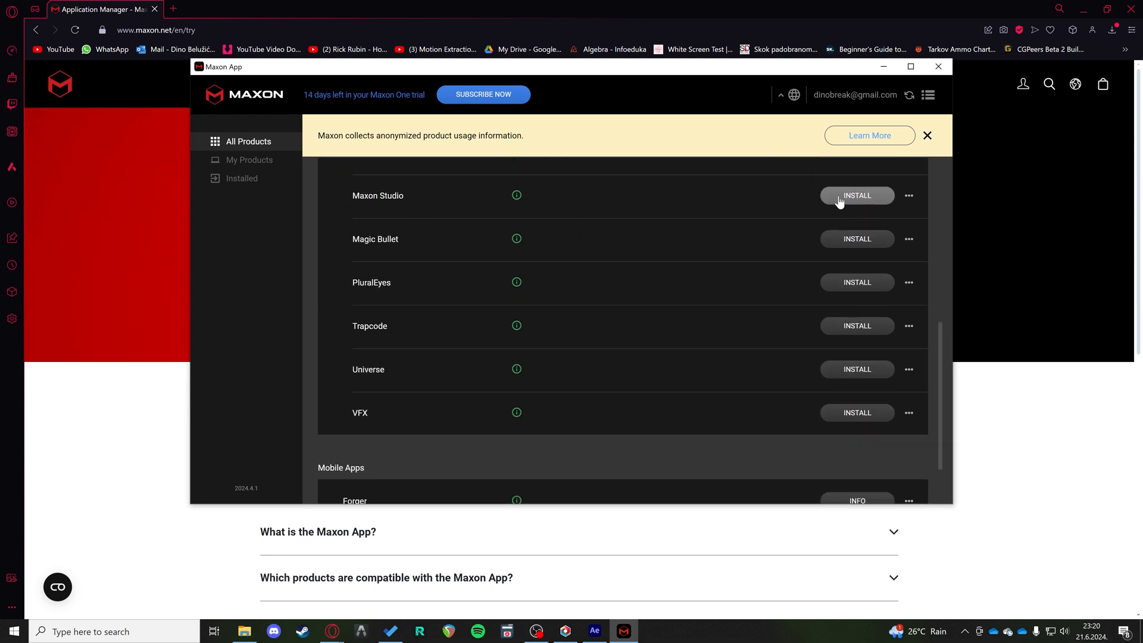
pyautogui.moveTo(593, 199)
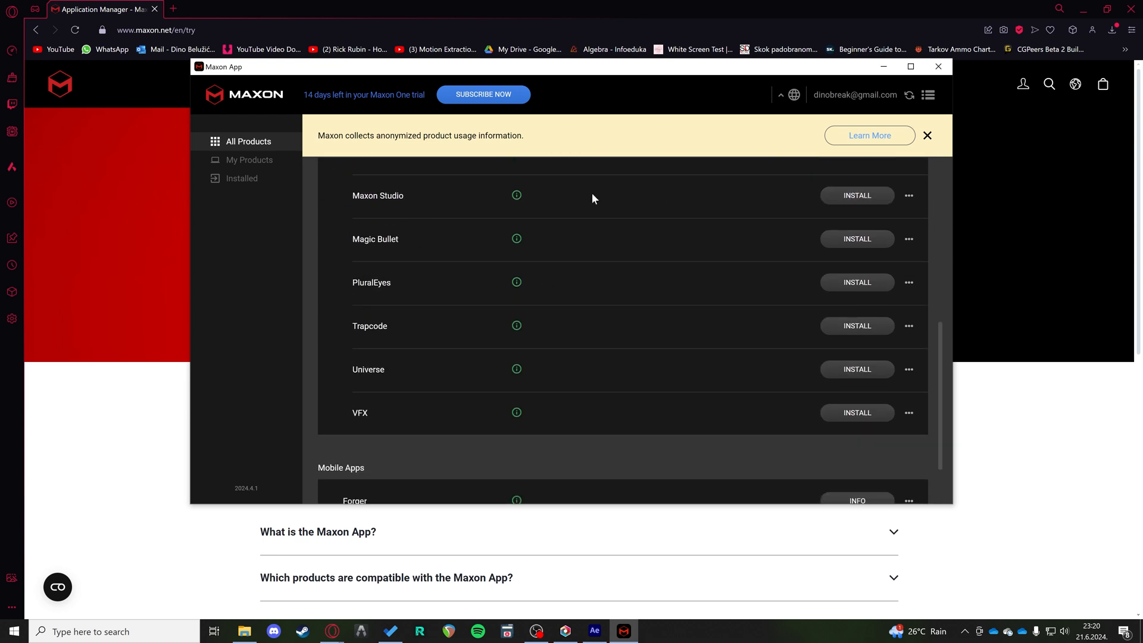
pyautogui.moveTo(856, 196)
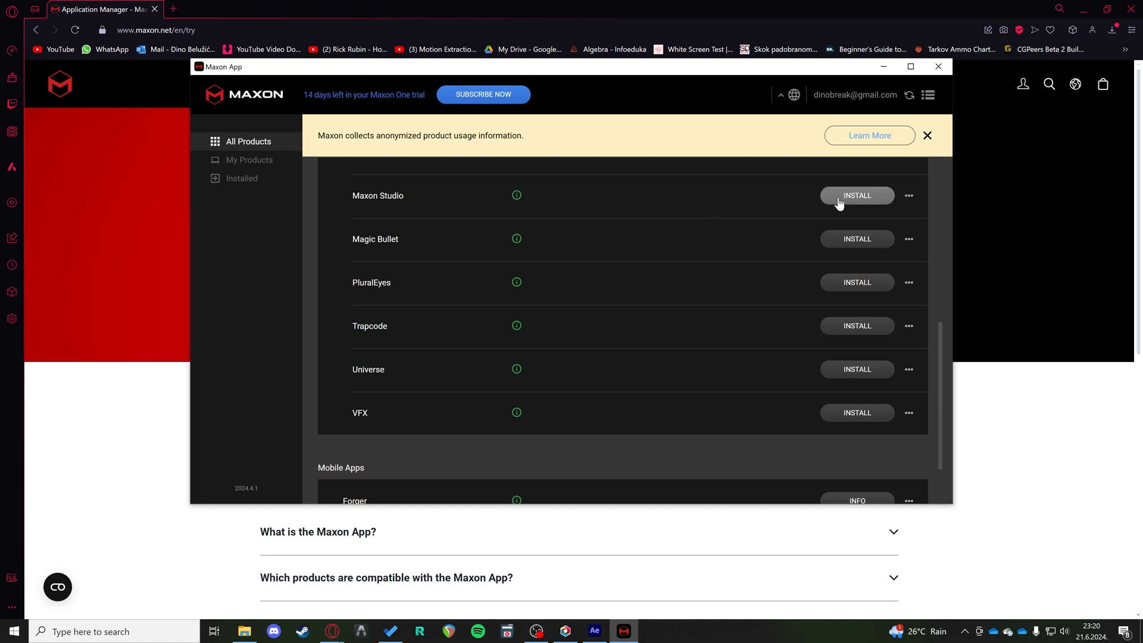
# Choose Latest Version for Maxon Studio and start its installation.
pyautogui.click(855, 196)
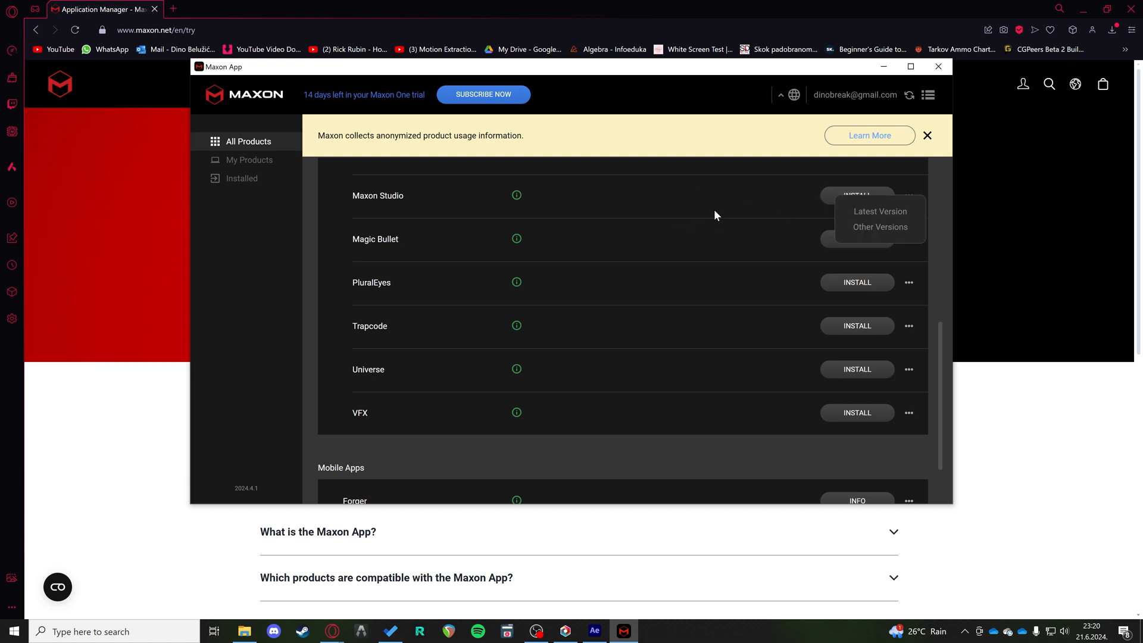
pyautogui.click(879, 212)
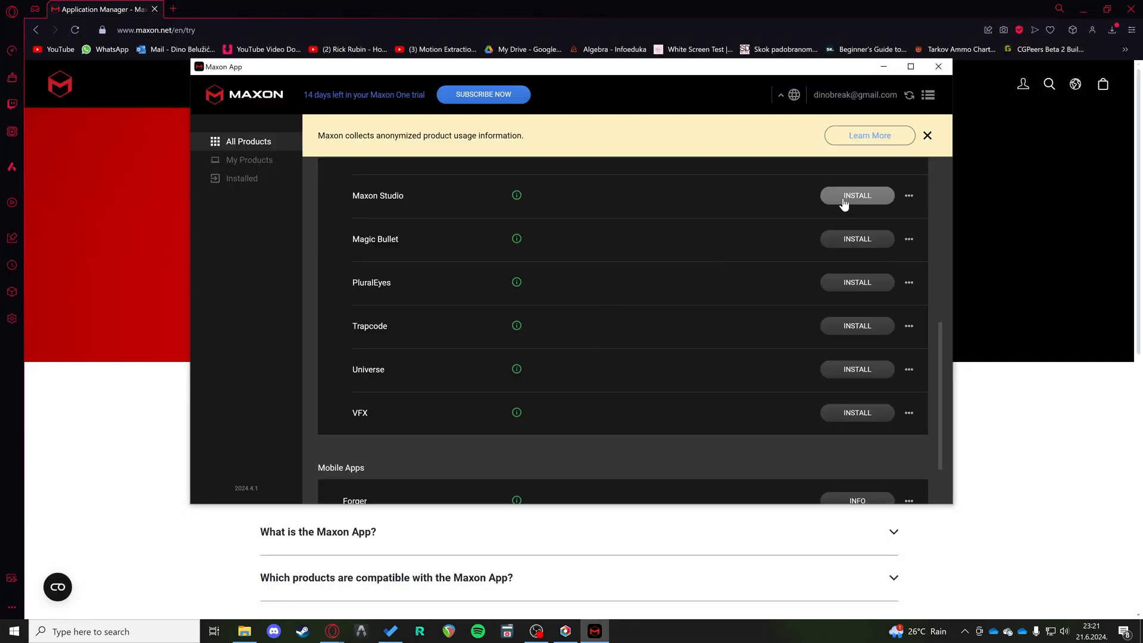
pyautogui.click(856, 195)
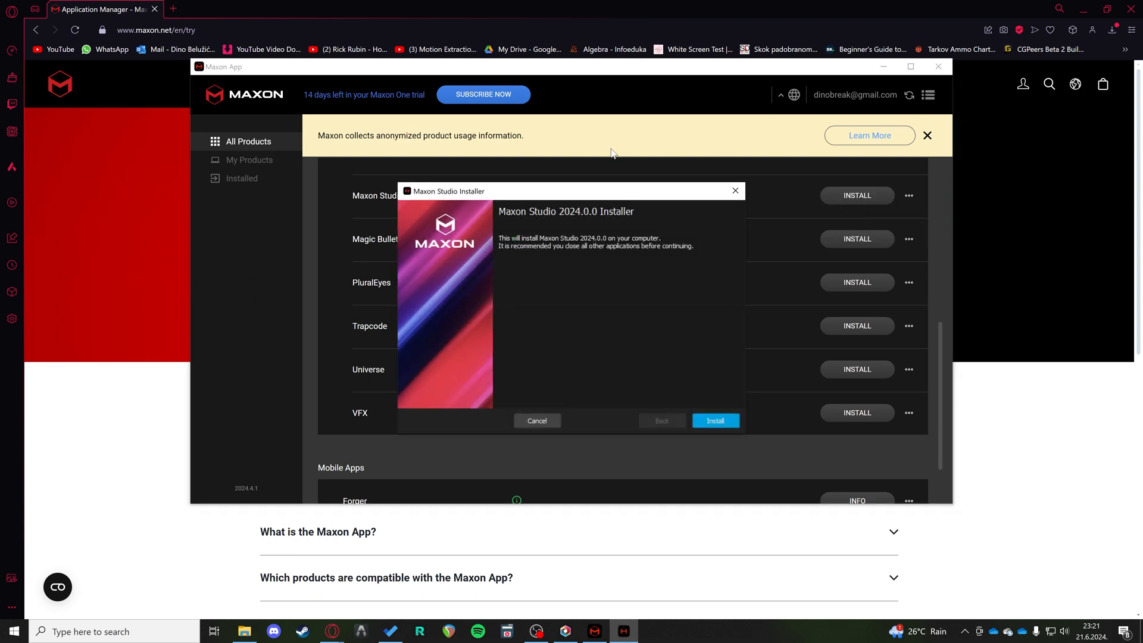
# Install Maxon Studio 2024.0.0, dismiss the success notice and launch Adobe After Effects 2024.
pyautogui.click(714, 420)
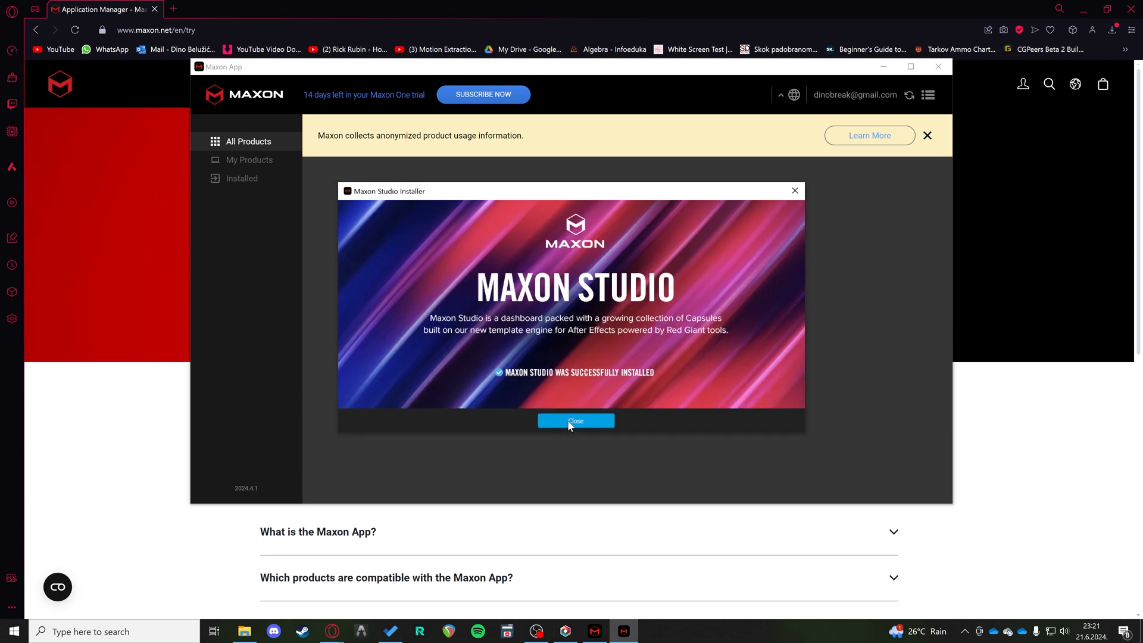
pyautogui.click(575, 420)
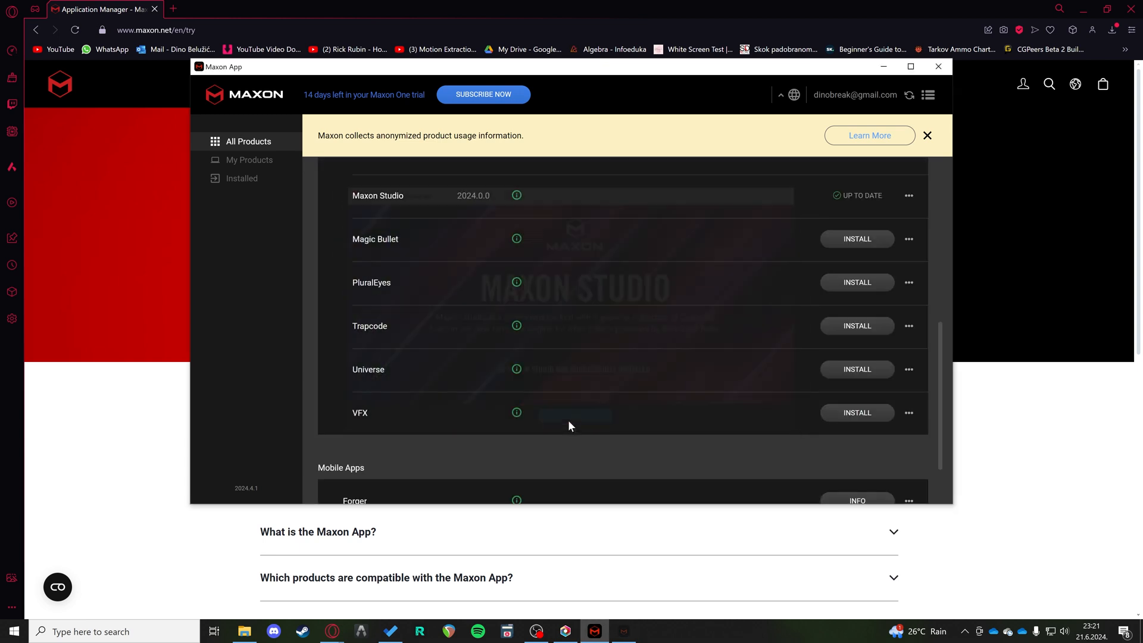
pyautogui.write('adobe After Effects 2024')
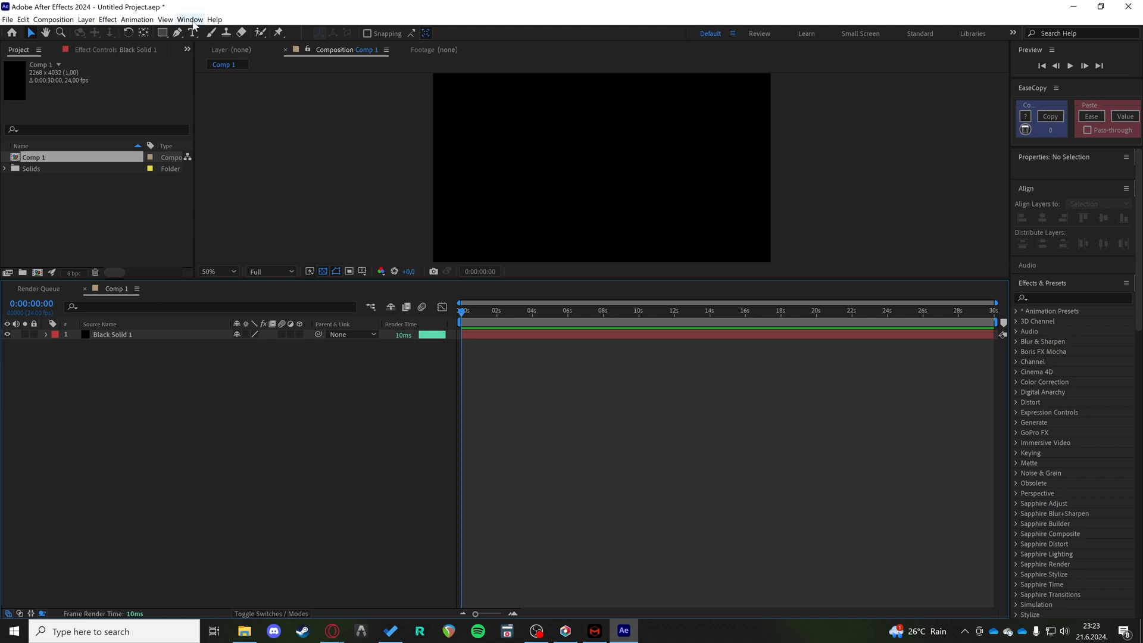
# Show the Maxon Studio panel from the Window menu in After Effects.
pyautogui.click(189, 19)
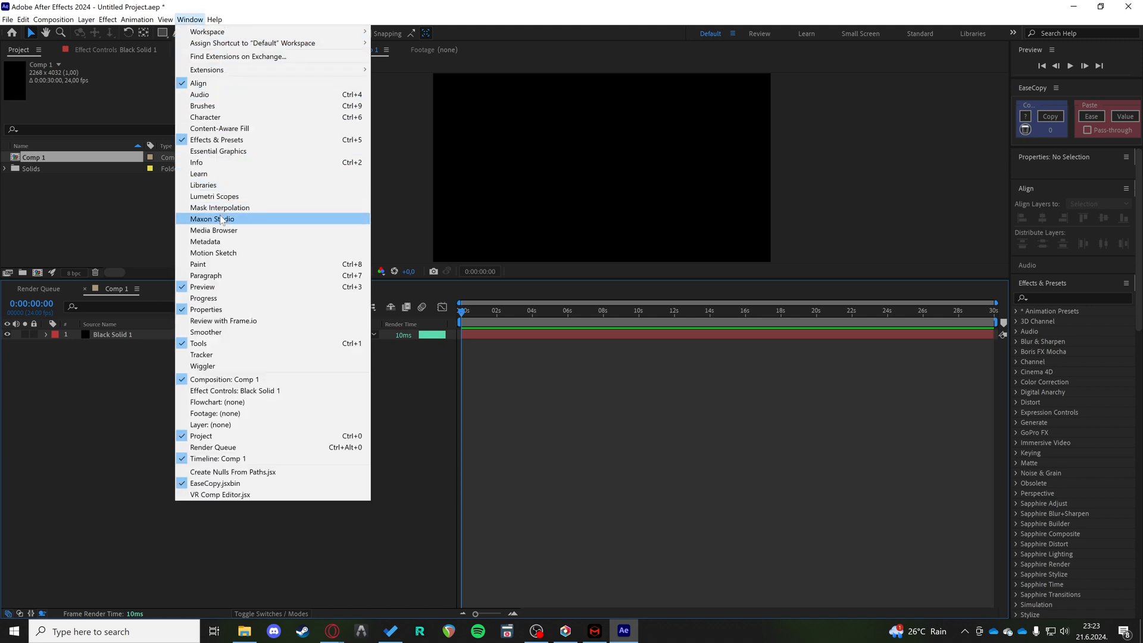
pyautogui.click(212, 219)
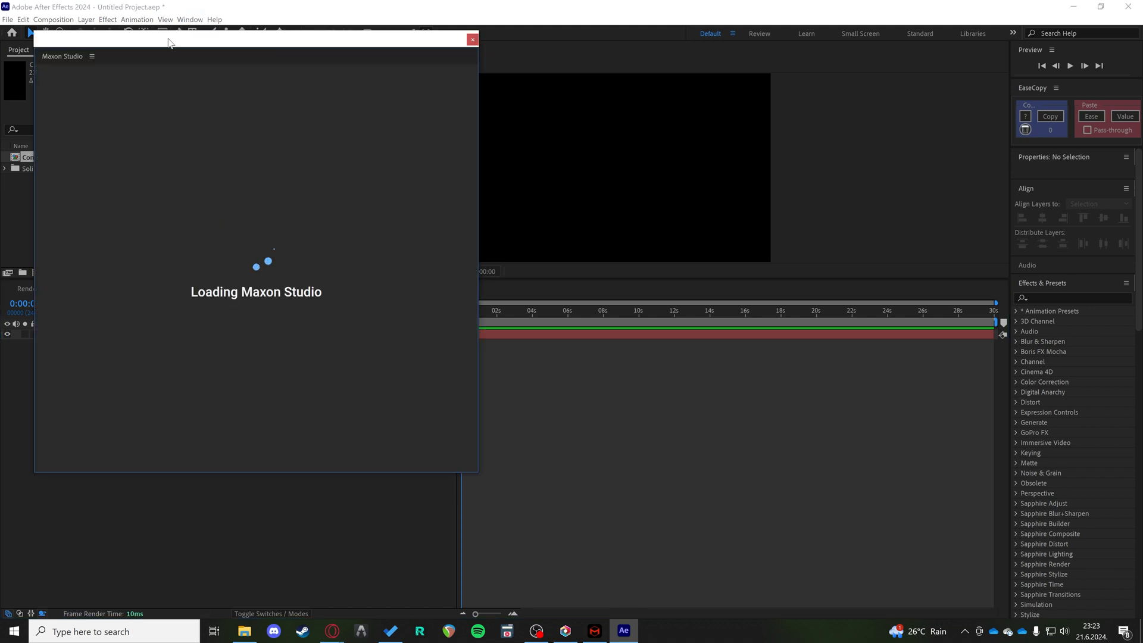